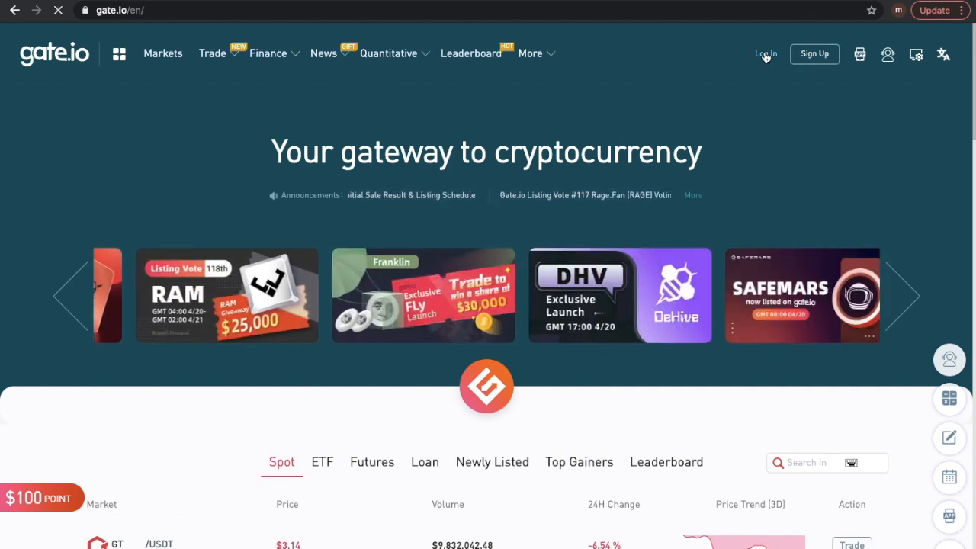
pyautogui.click(766, 54)
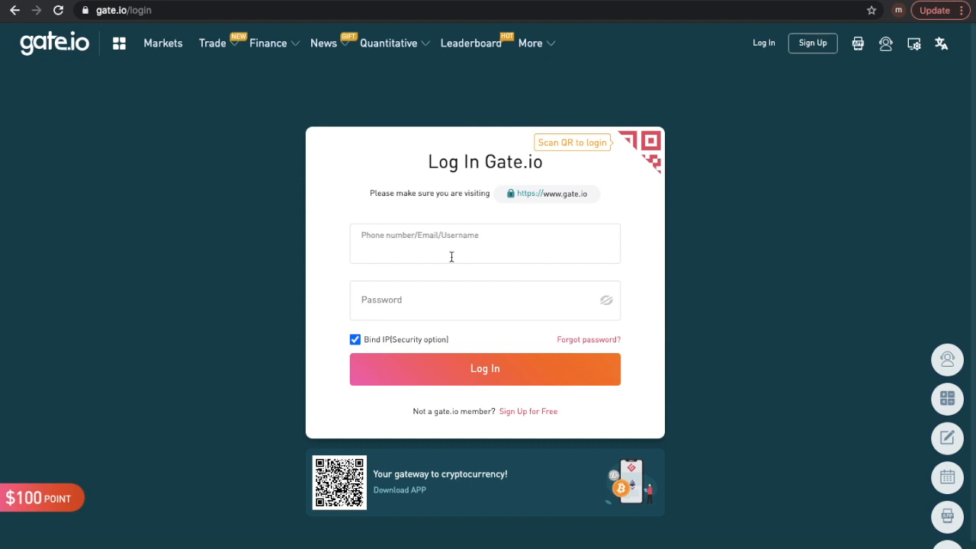
pyautogui.moveTo(464, 274)
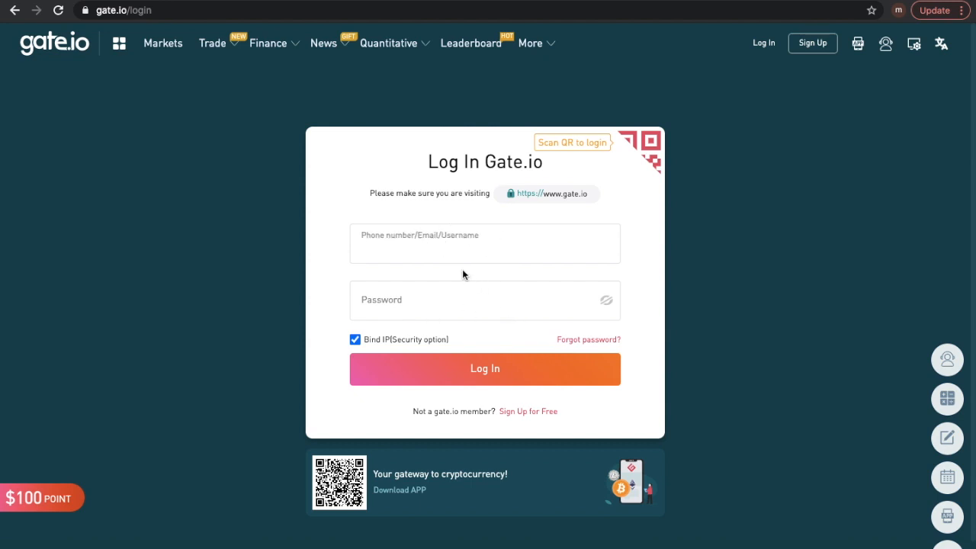
pyautogui.click(485, 369)
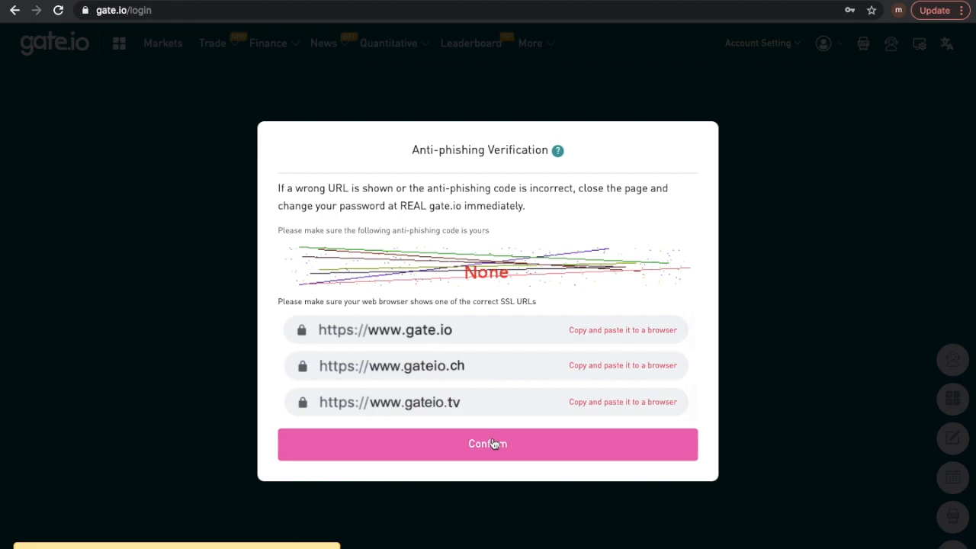
pyautogui.click(488, 444)
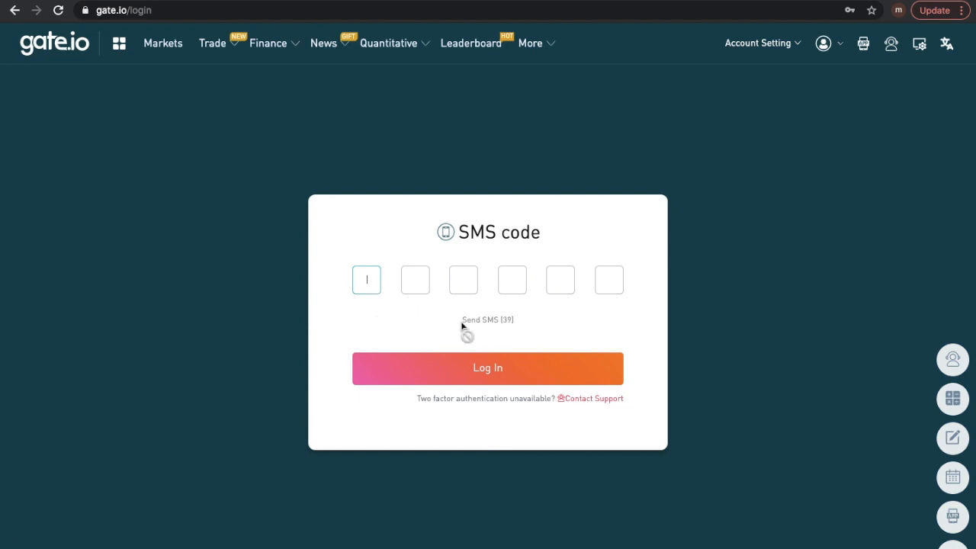
pyautogui.moveTo(430, 315)
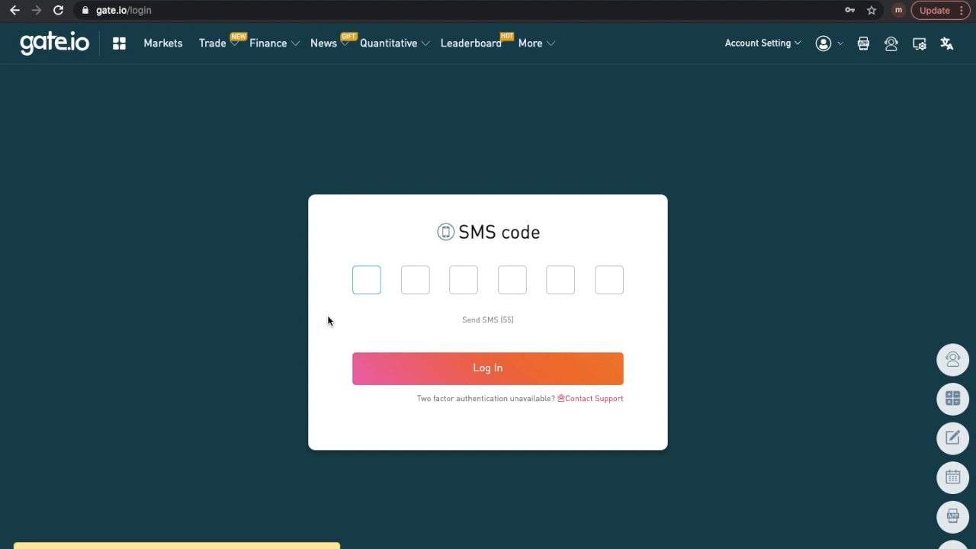
pyautogui.write('490')
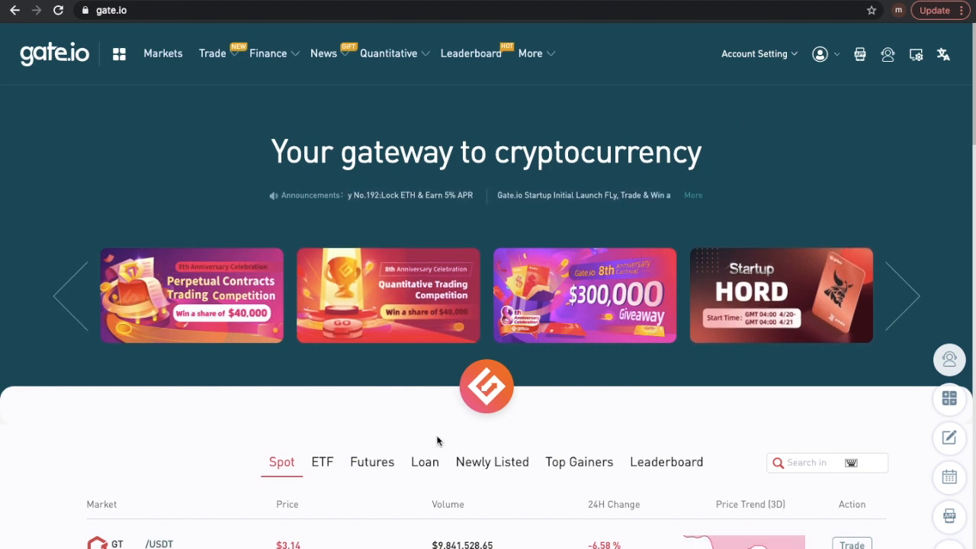
pyautogui.moveTo(468, 231)
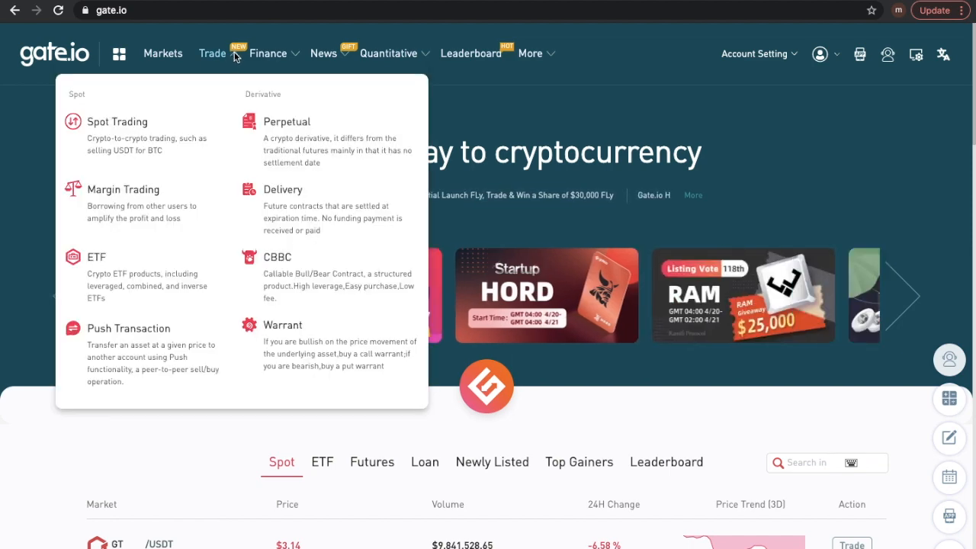
pyautogui.moveTo(156, 54)
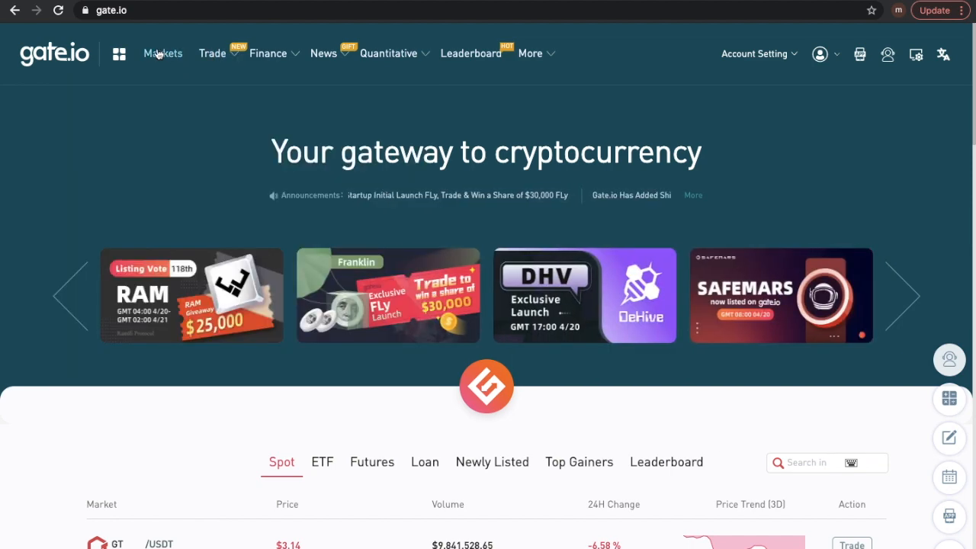
pyautogui.moveTo(565, 49)
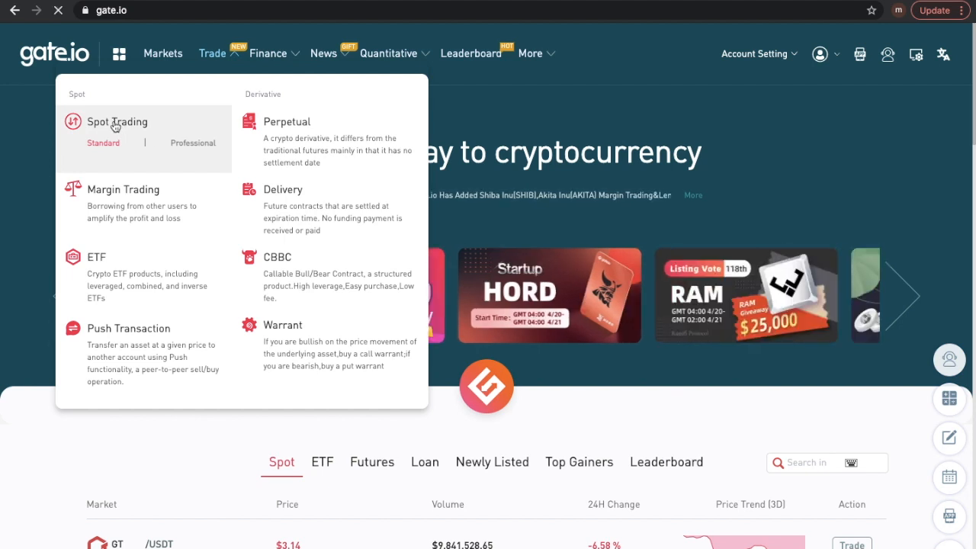
# - Go to the Standard spot trading page showing the BTC/USDT market
pyautogui.click(116, 122)
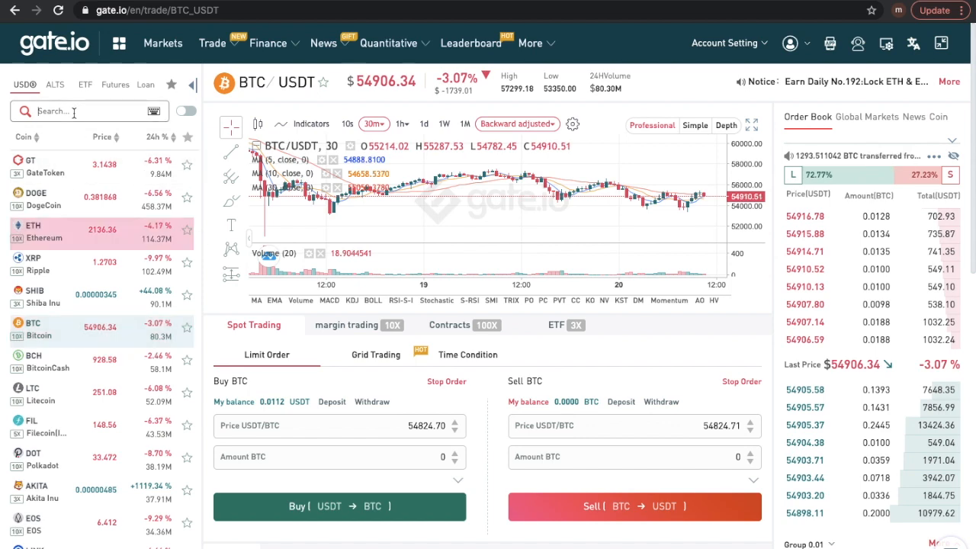
# - Search PCX to switch the market to PCX/USDT, then bring up My Balances
pyautogui.write('PCX')
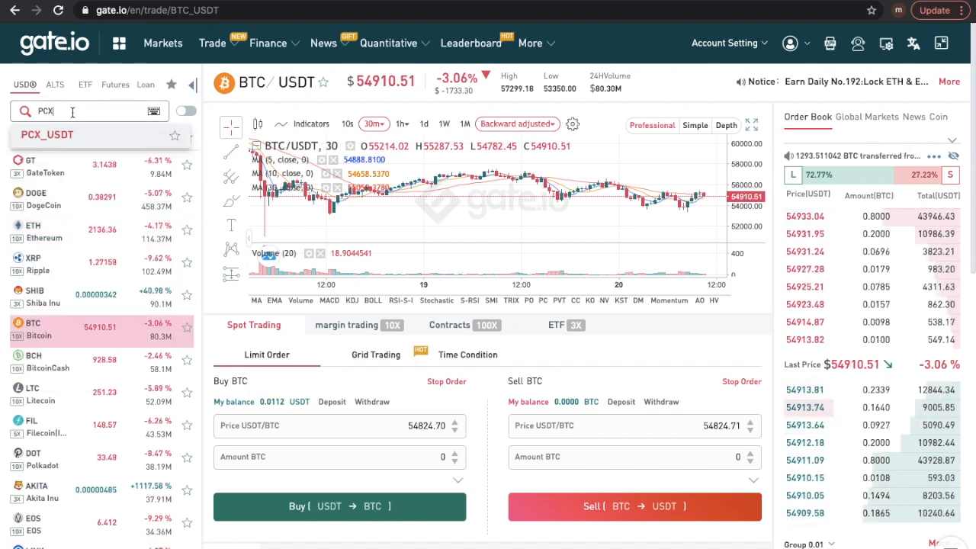
pyautogui.click(46, 134)
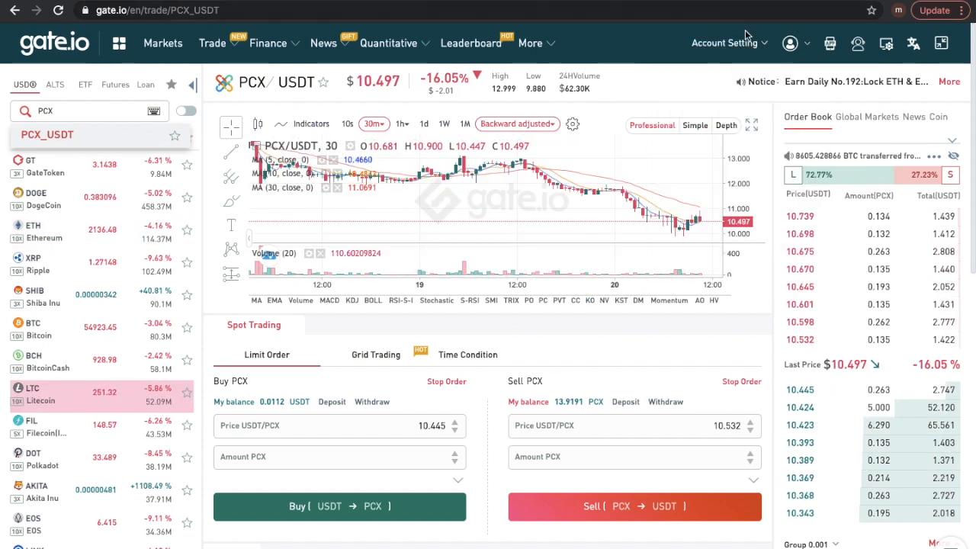
pyautogui.click(726, 43)
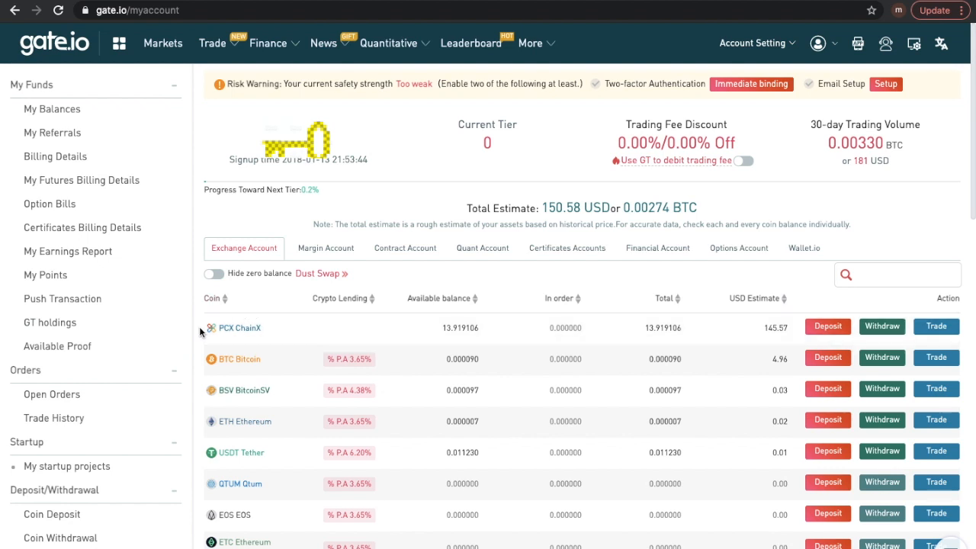
pyautogui.moveTo(198, 339)
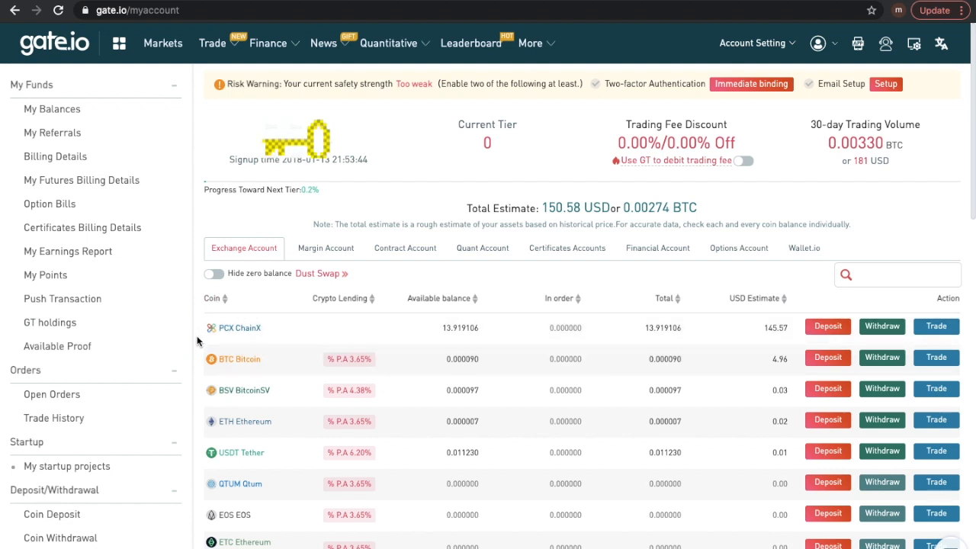
pyautogui.moveTo(269, 345)
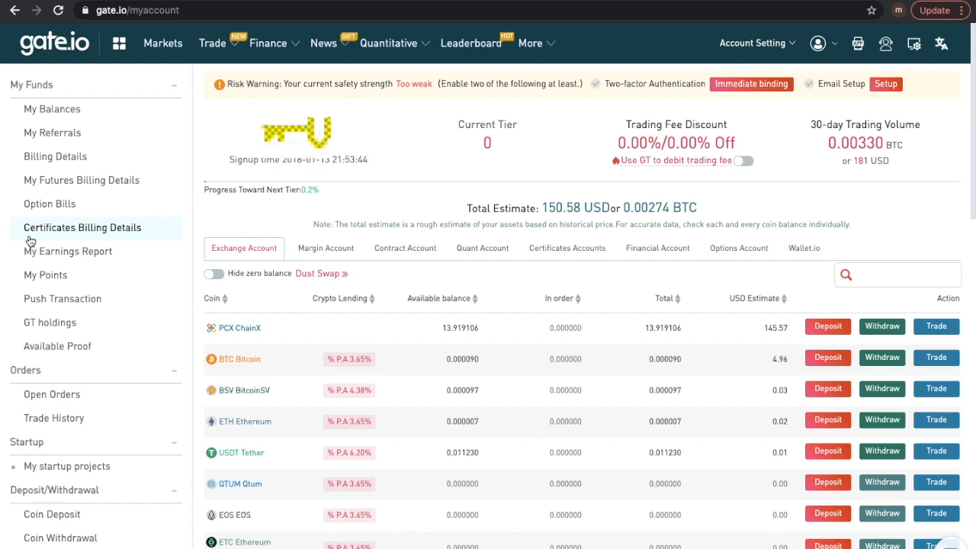
pyautogui.moveTo(418, 312)
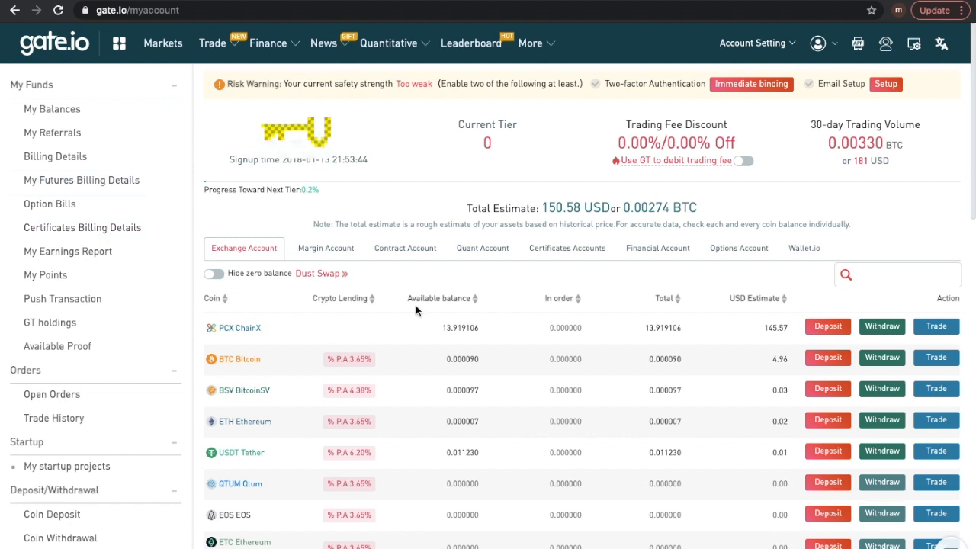
pyautogui.moveTo(838, 357)
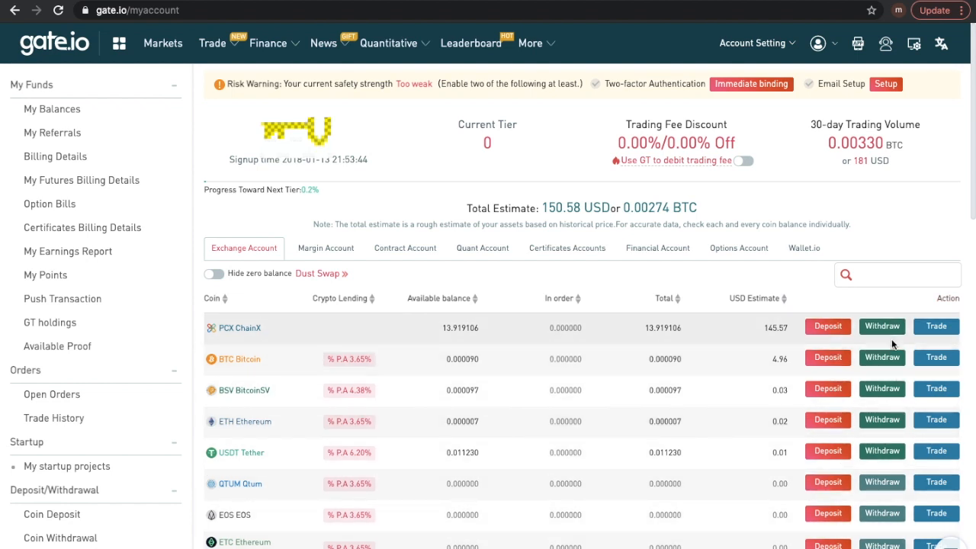
pyautogui.moveTo(848, 464)
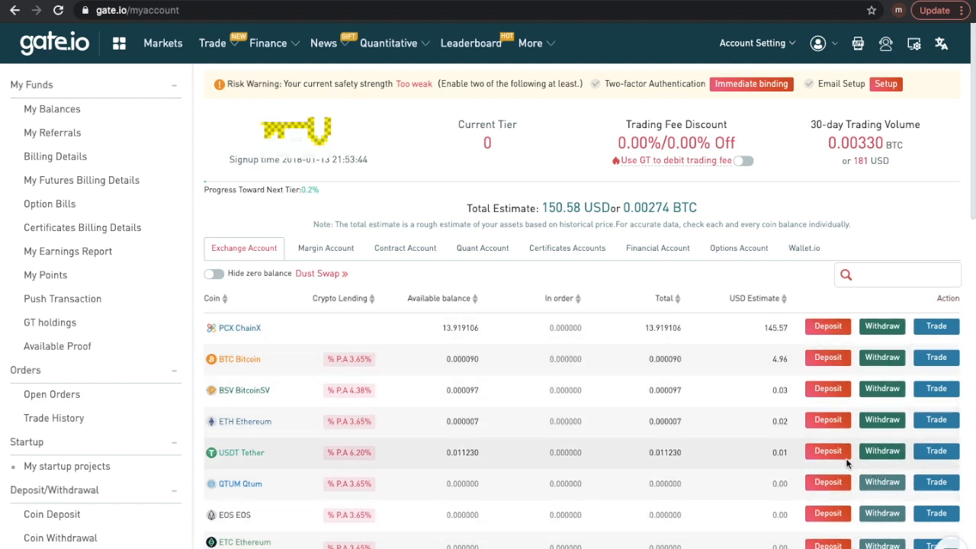
pyautogui.scroll(-3)
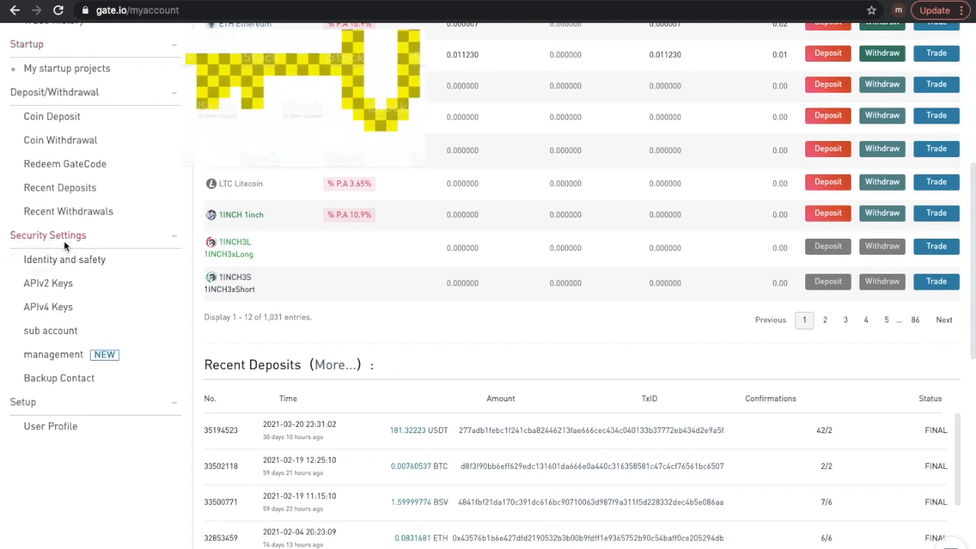
pyautogui.click(49, 235)
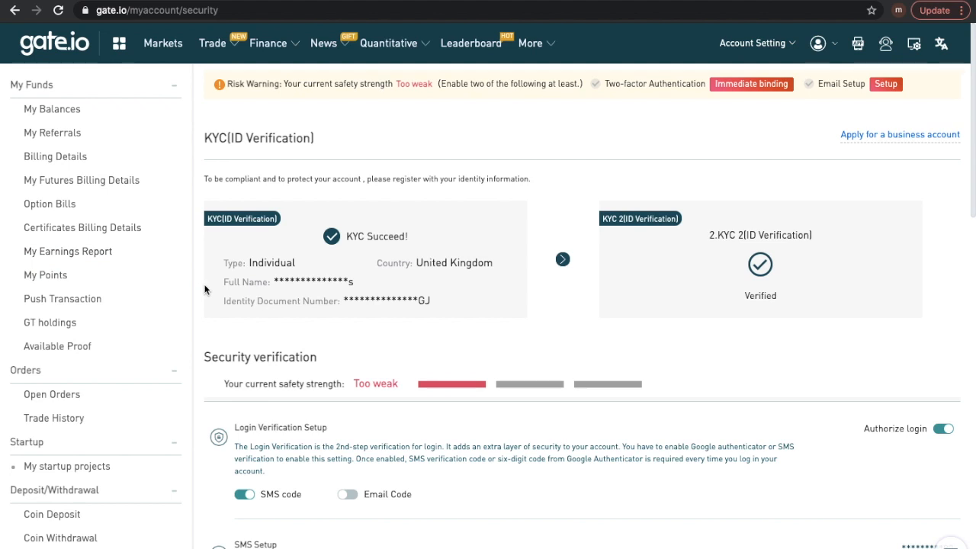
pyautogui.moveTo(384, 192)
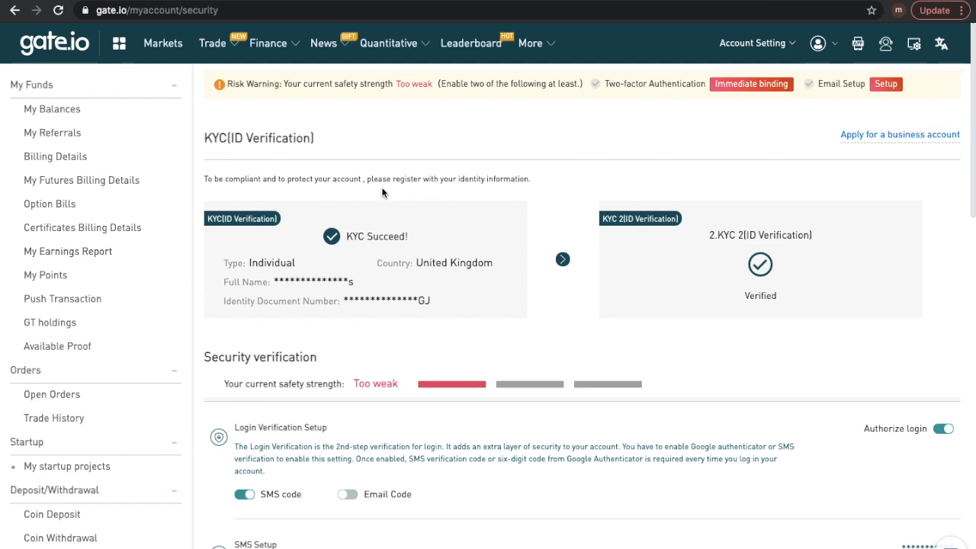
pyautogui.moveTo(272, 214)
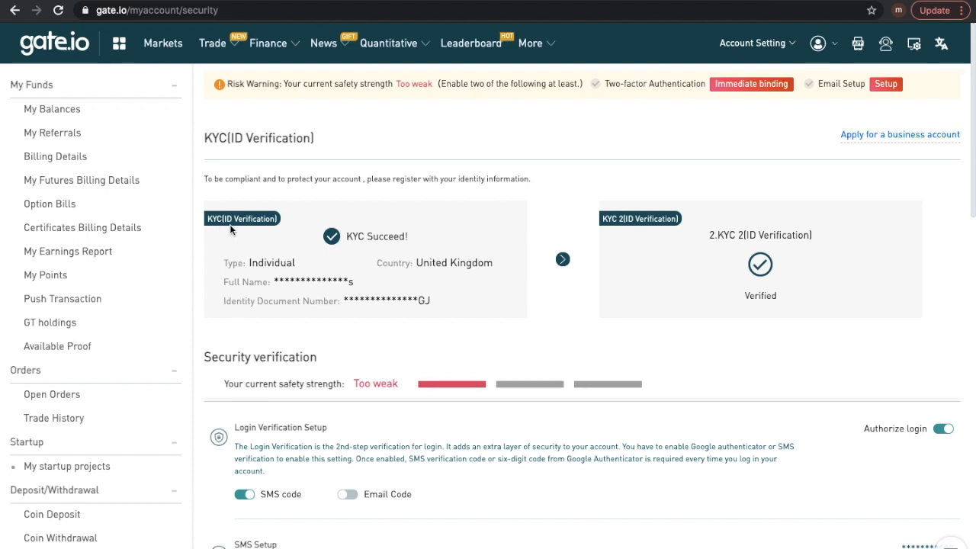
pyautogui.moveTo(602, 220)
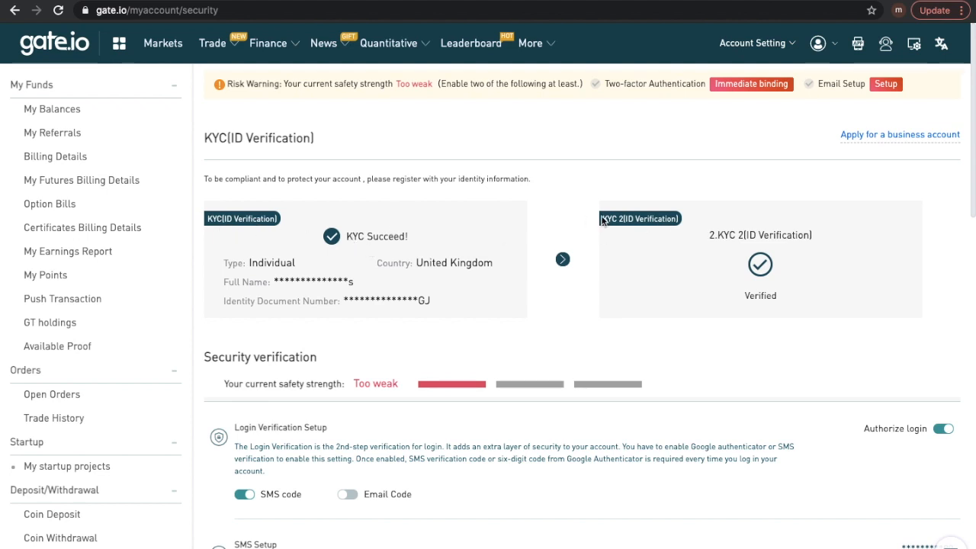
pyautogui.moveTo(418, 280)
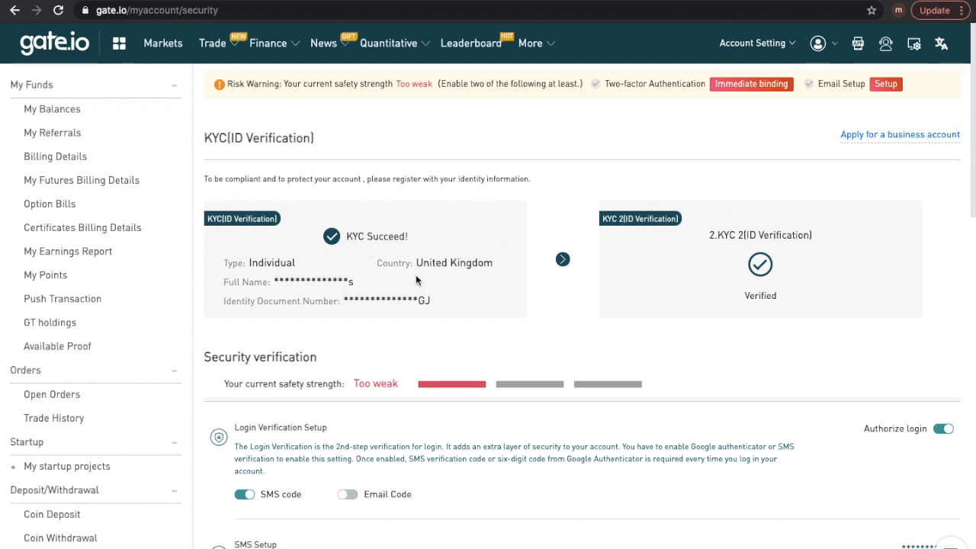
pyautogui.moveTo(373, 350)
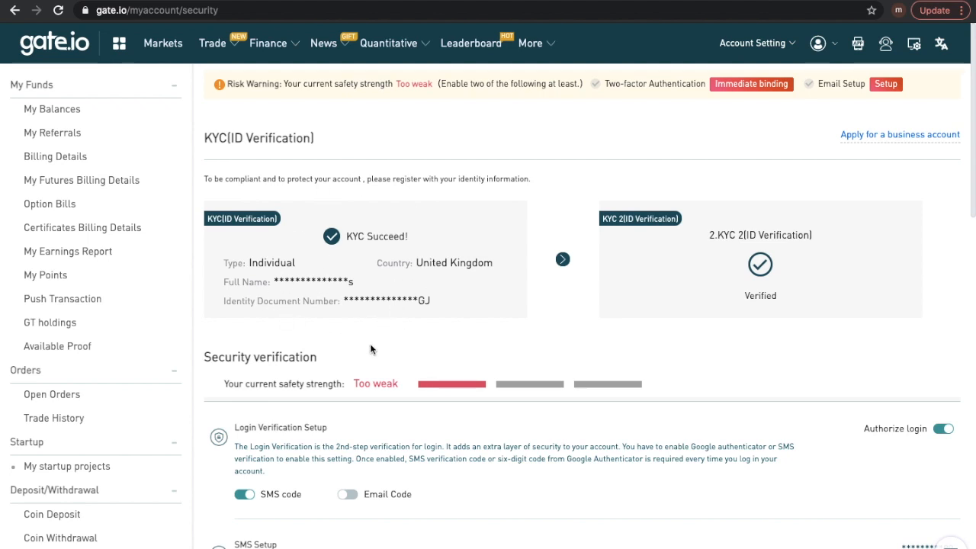
pyautogui.moveTo(356, 335)
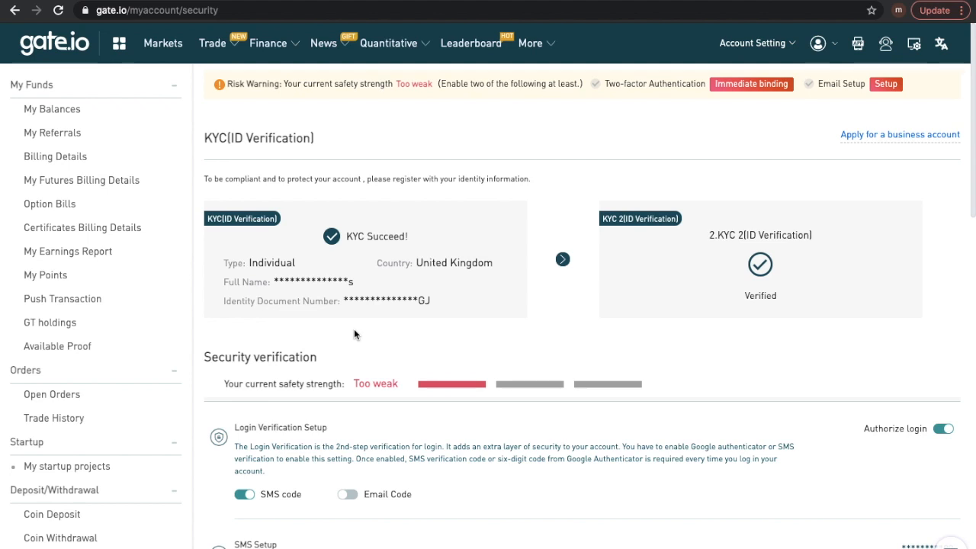
pyautogui.scroll(-3)
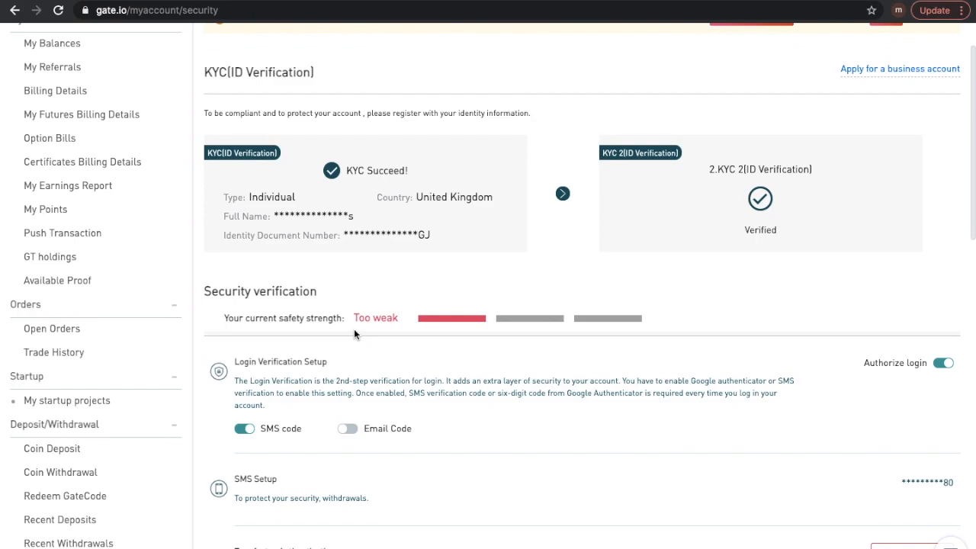
pyautogui.scroll(-3)
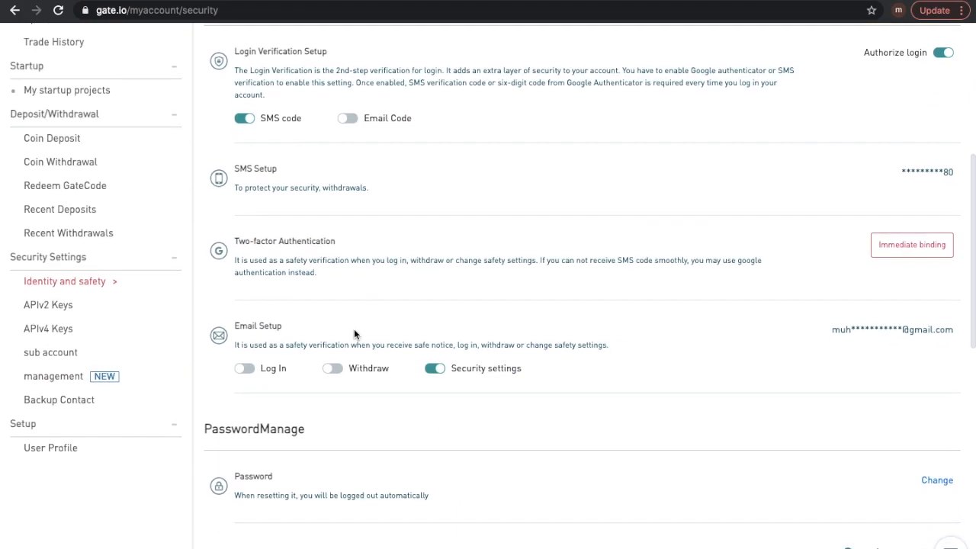
pyautogui.scroll(-3)
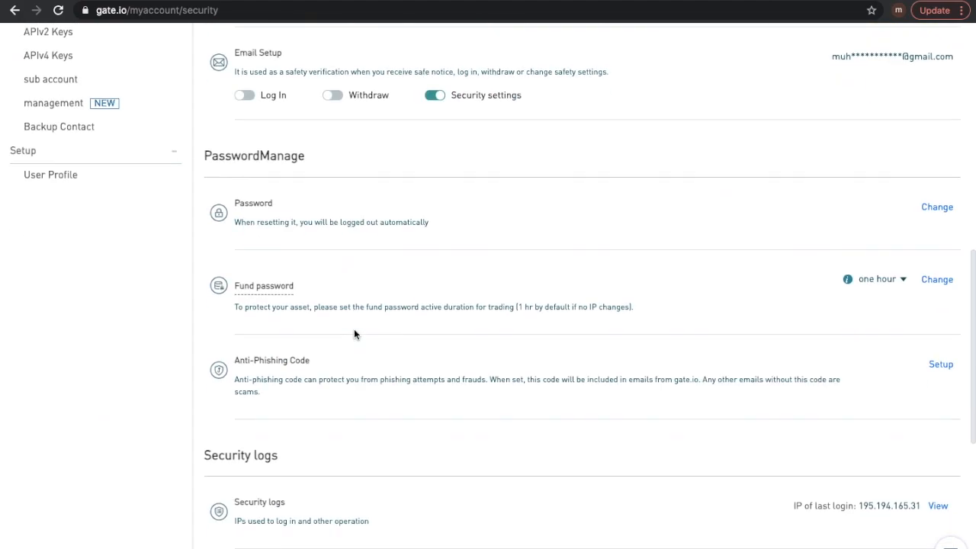
pyautogui.scroll(-3)
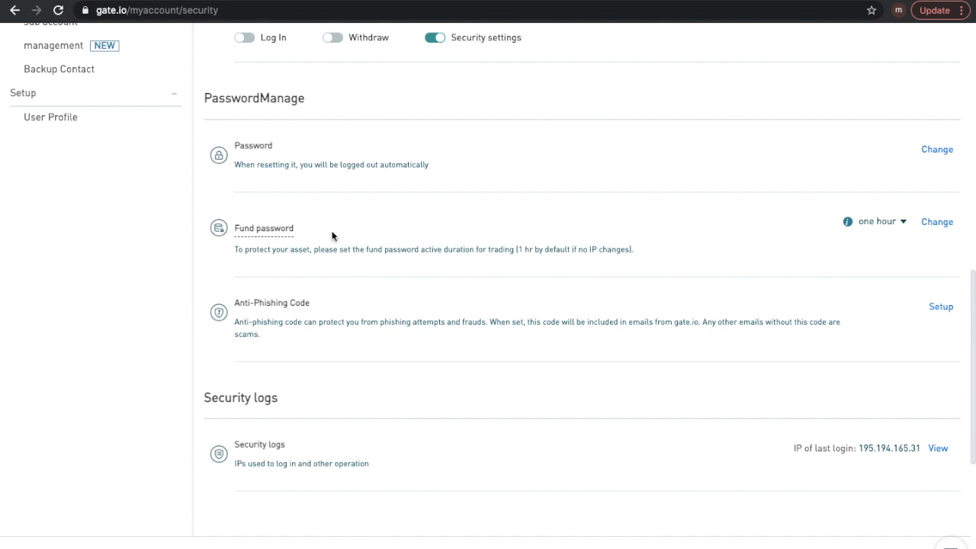
pyautogui.moveTo(328, 253)
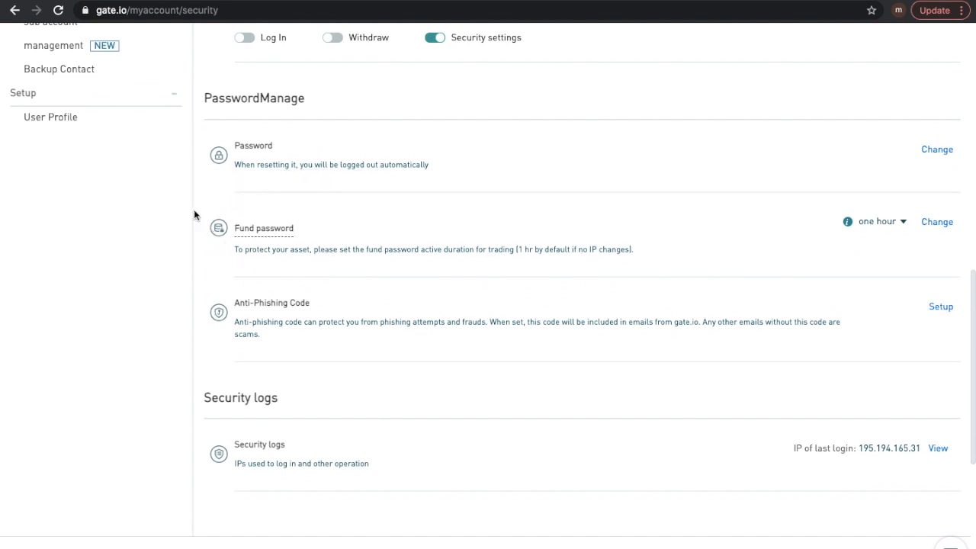
pyautogui.moveTo(332, 262)
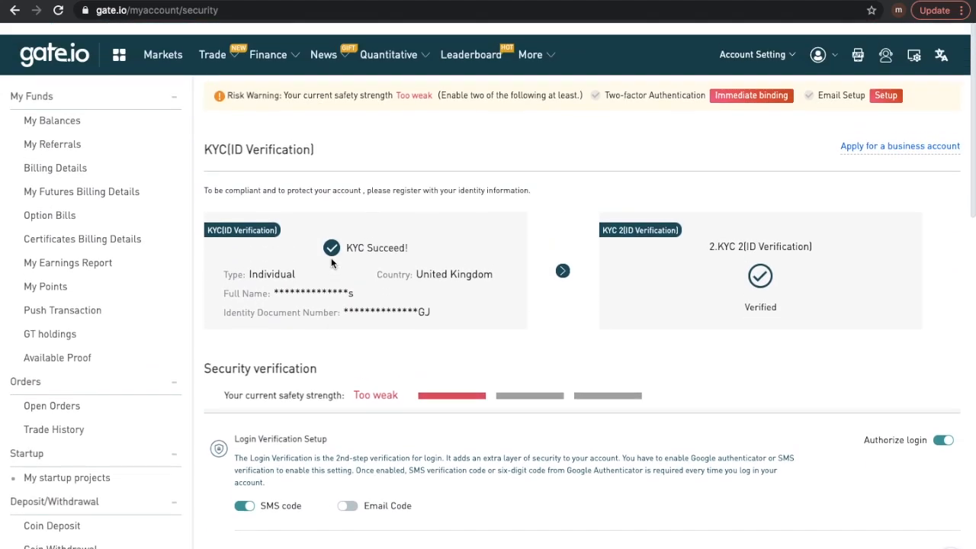
# - Reach the Live Chat customer service help page from the top-bar support icon
pyautogui.scroll(-3)
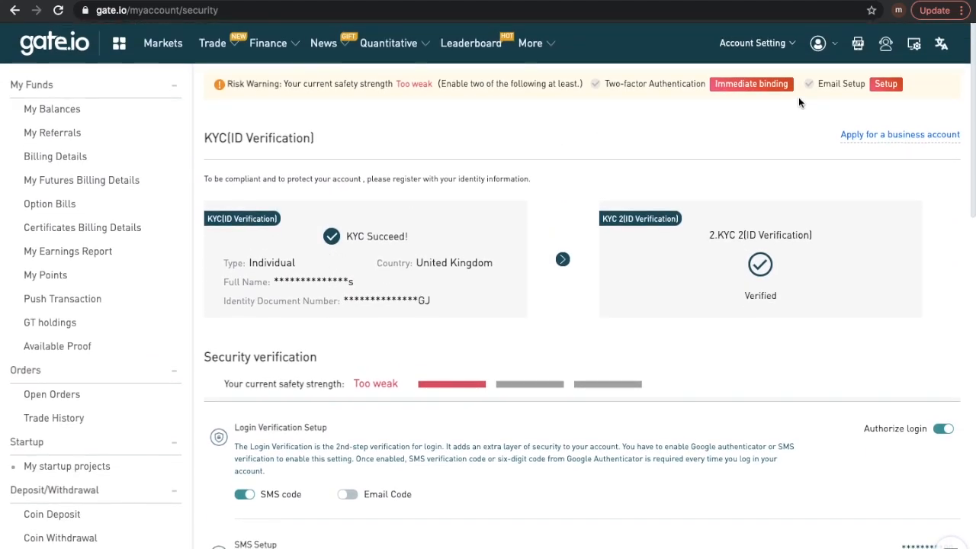
pyautogui.click(885, 43)
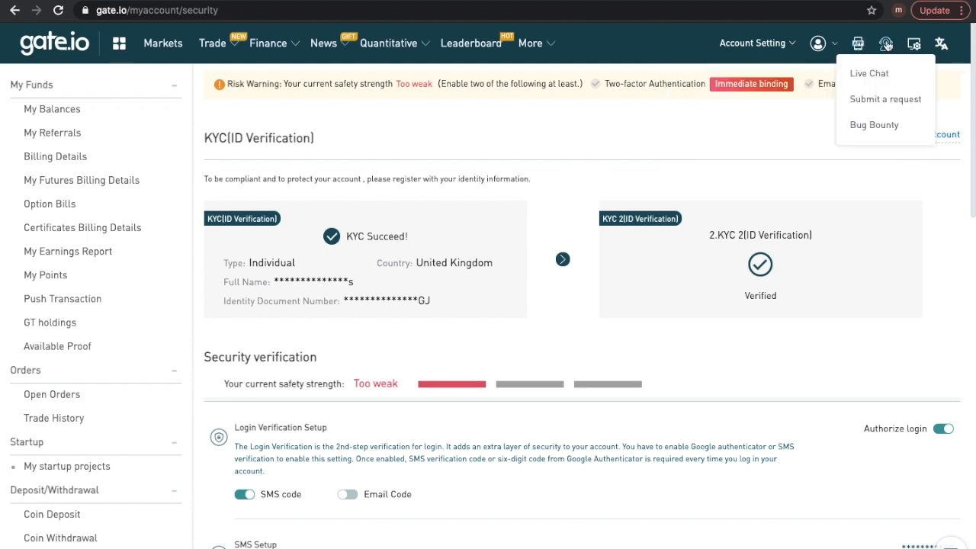
pyautogui.click(940, 42)
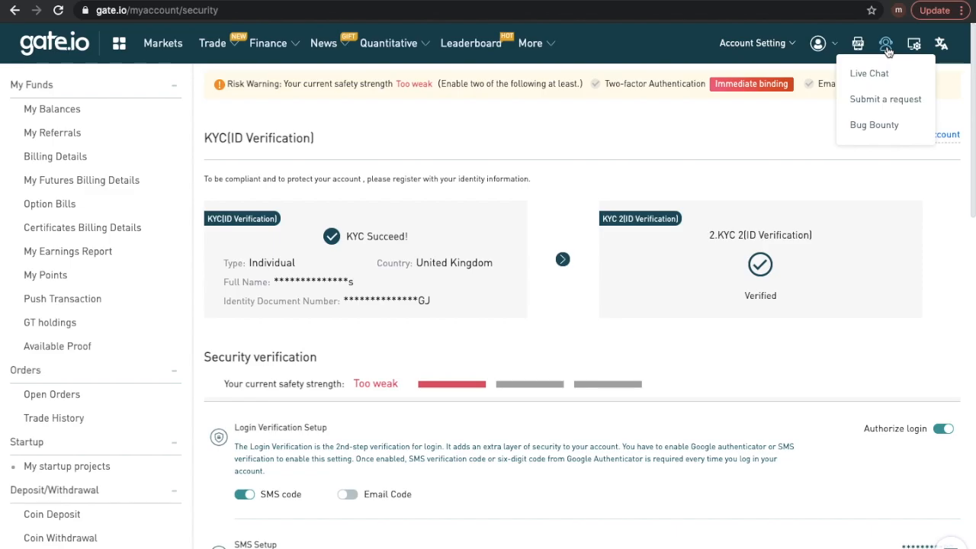
pyautogui.click(868, 73)
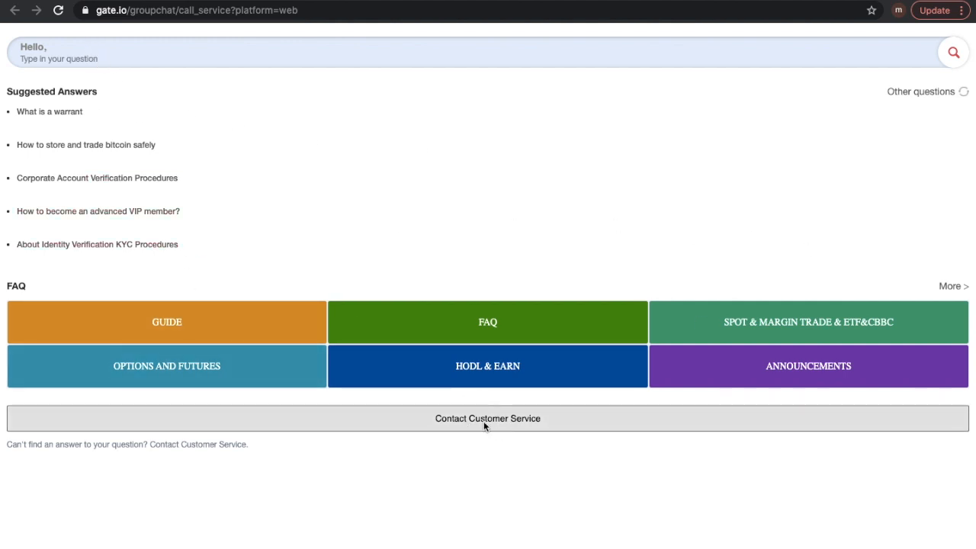
pyautogui.moveTo(412, 238)
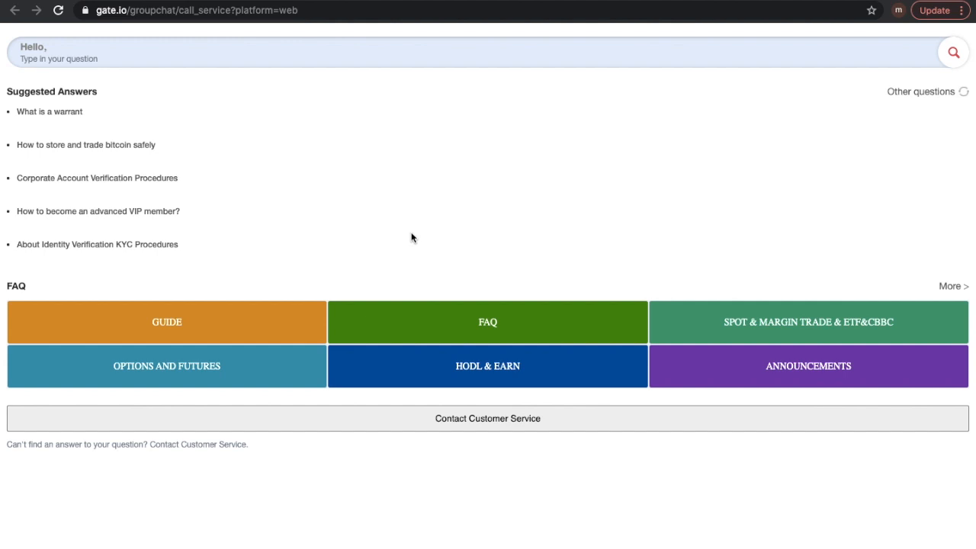
pyautogui.moveTo(473, 436)
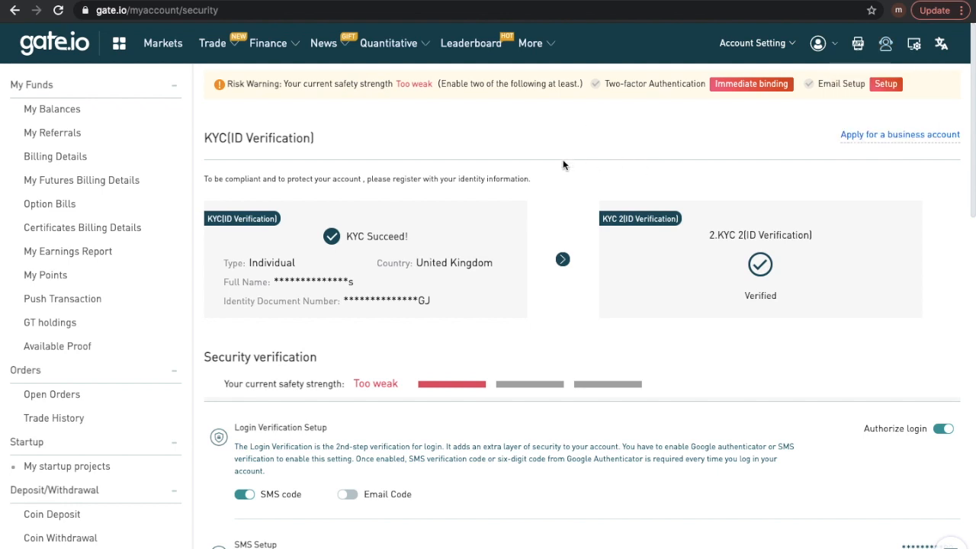
pyautogui.moveTo(247, 64)
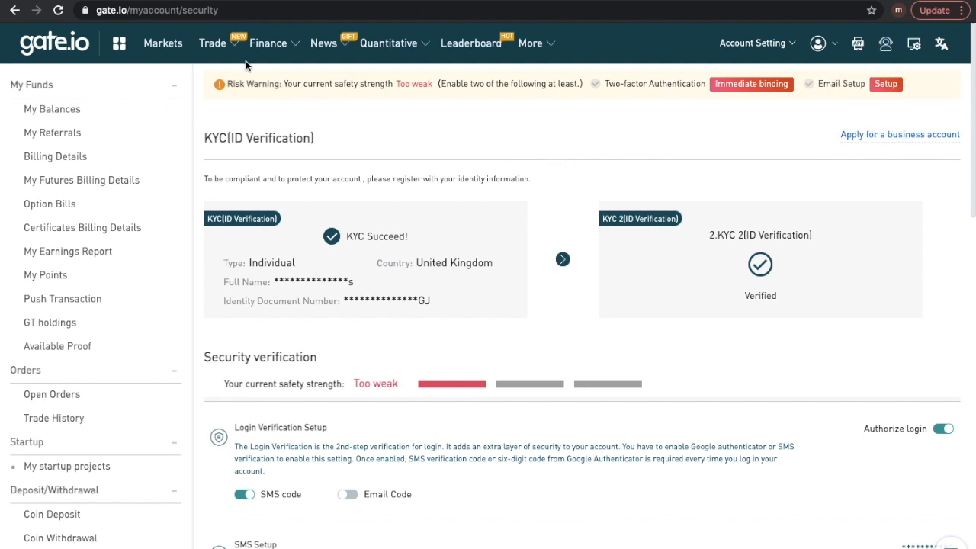
pyautogui.click(269, 43)
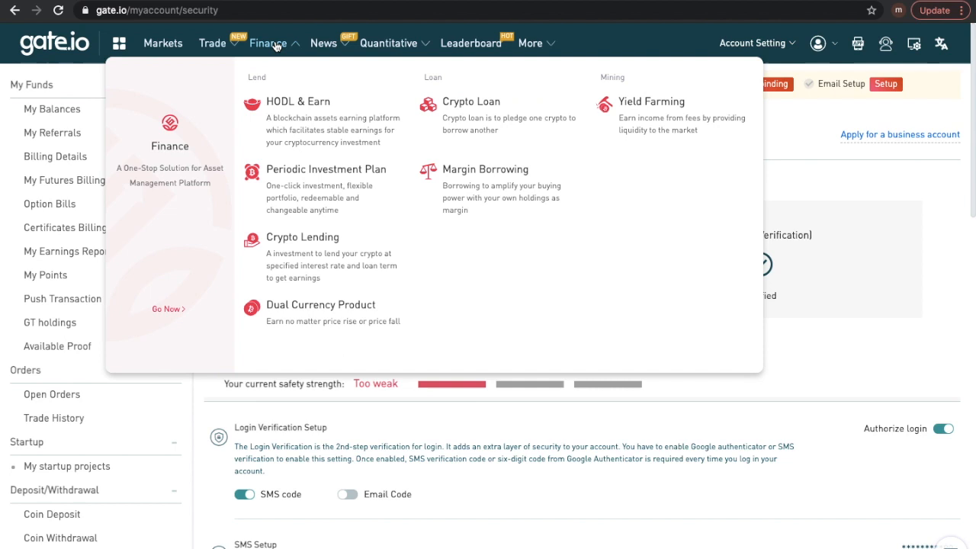
pyautogui.moveTo(323, 43)
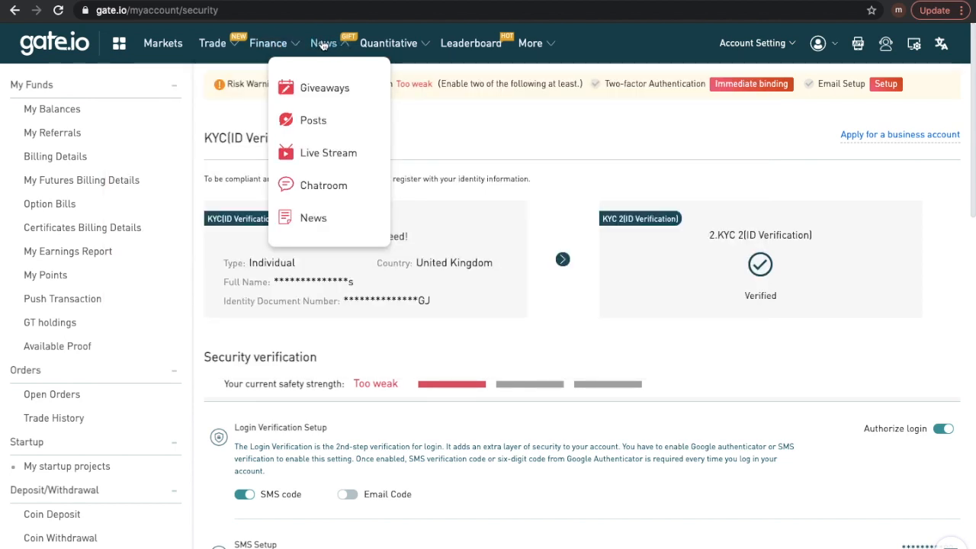
pyautogui.moveTo(876, 128)
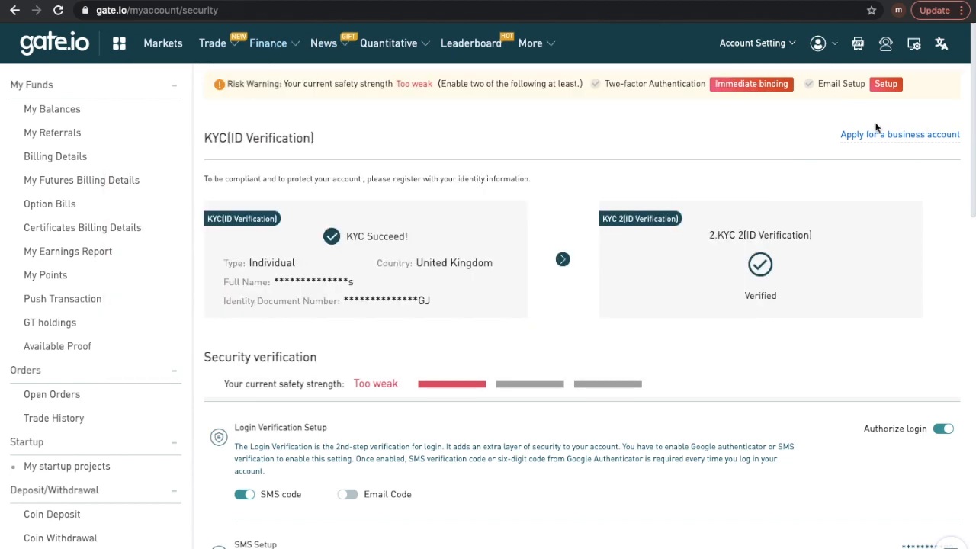
pyautogui.moveTo(555, 171)
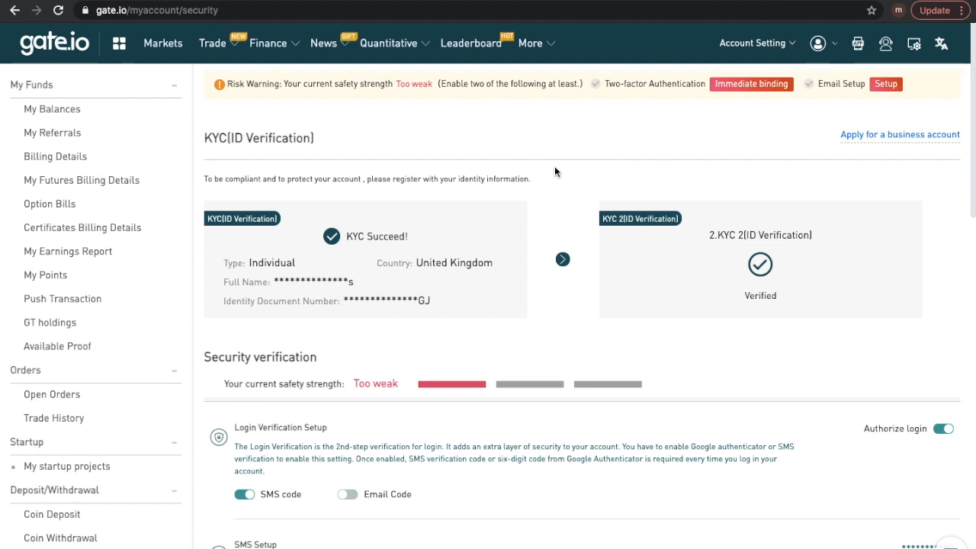
pyautogui.moveTo(522, 258)
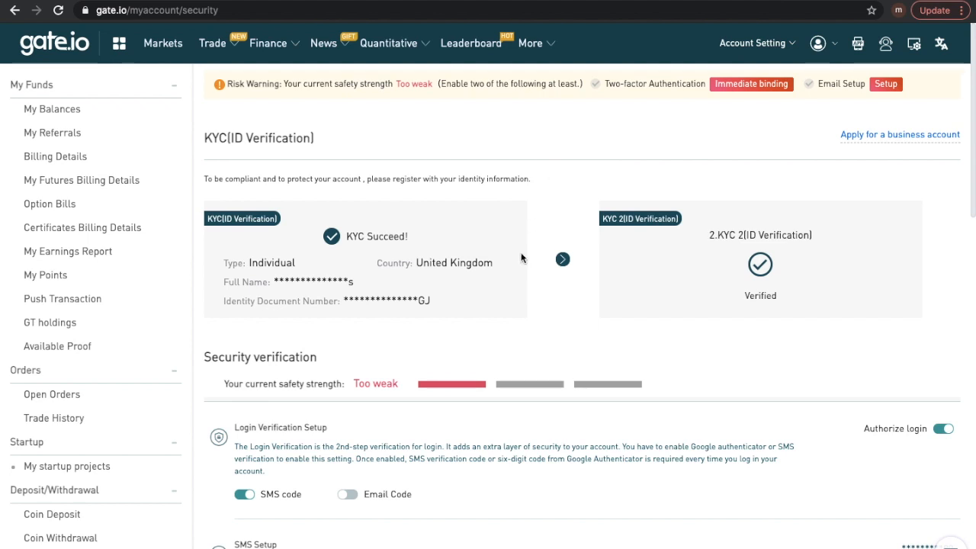